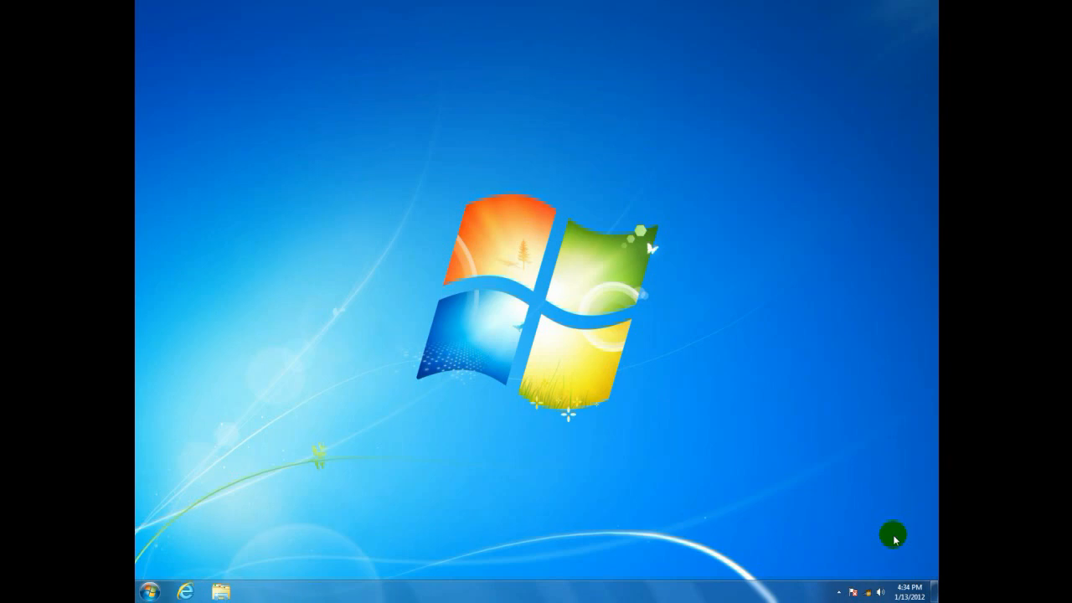
pyautogui.moveTo(832, 569)
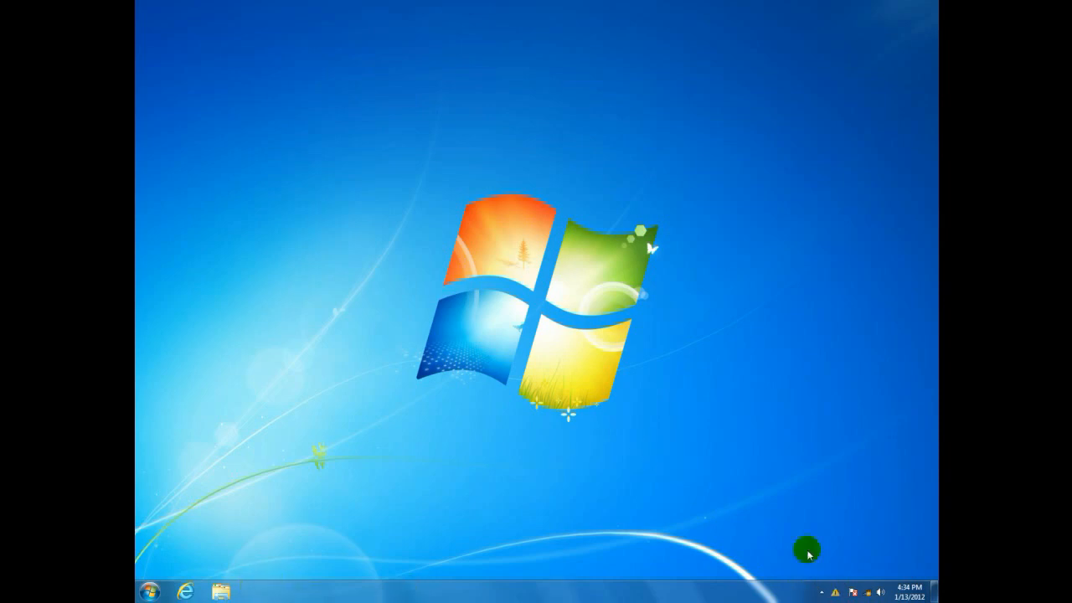
pyautogui.moveTo(155, 592)
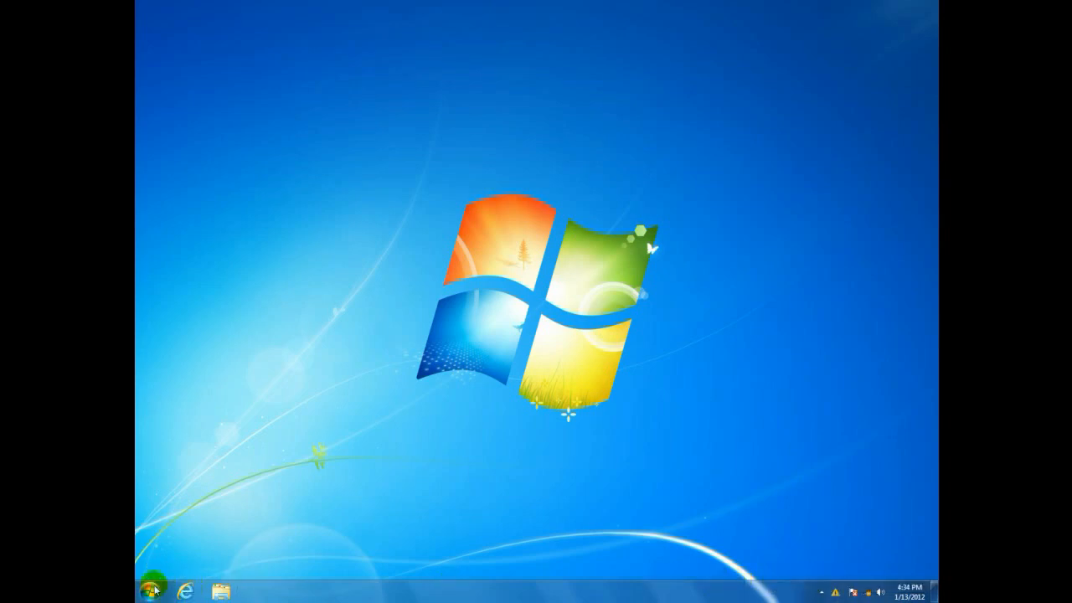
pyautogui.moveTo(327, 375)
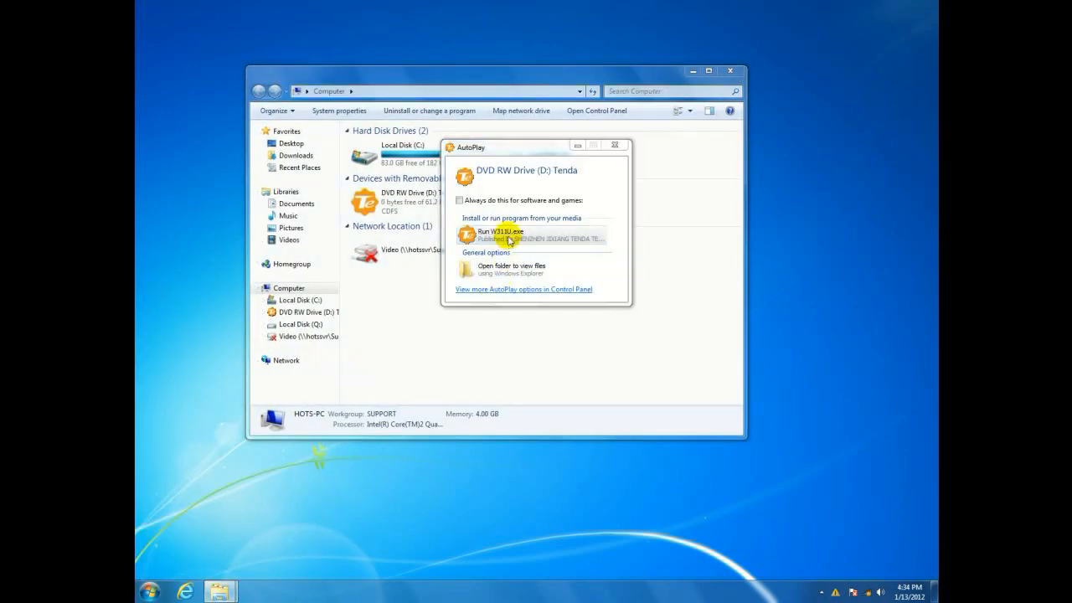
# Step: Run SETUP.exe from the Tenda disc in DVD drive D: via AutoPlay
pyautogui.click(499, 234)
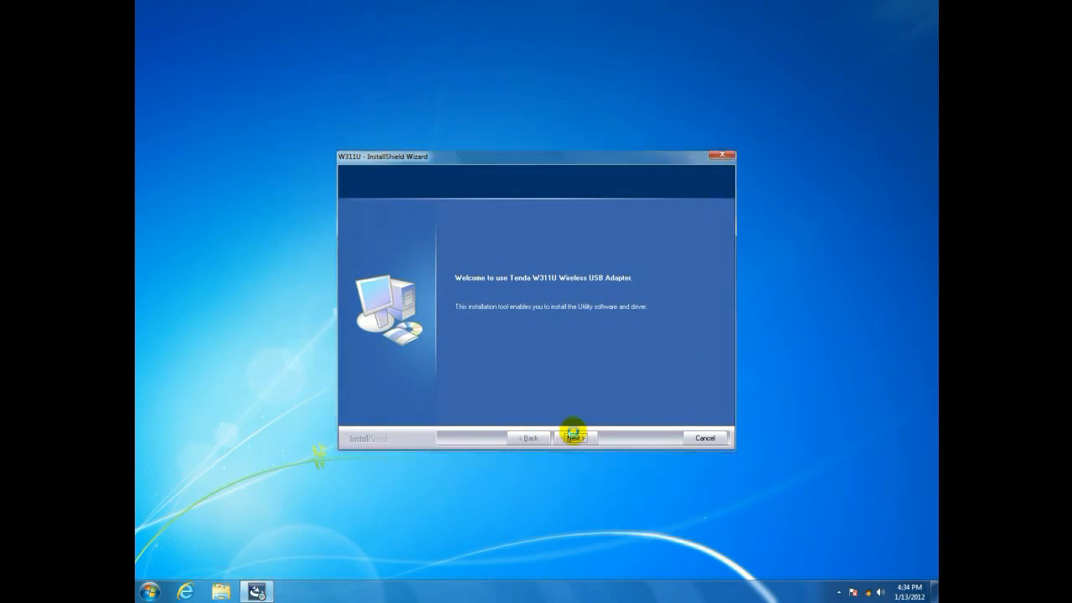
# Step: Install the W311U driver and utility to the default Program Files folder and finish the wizard
pyautogui.click(576, 439)
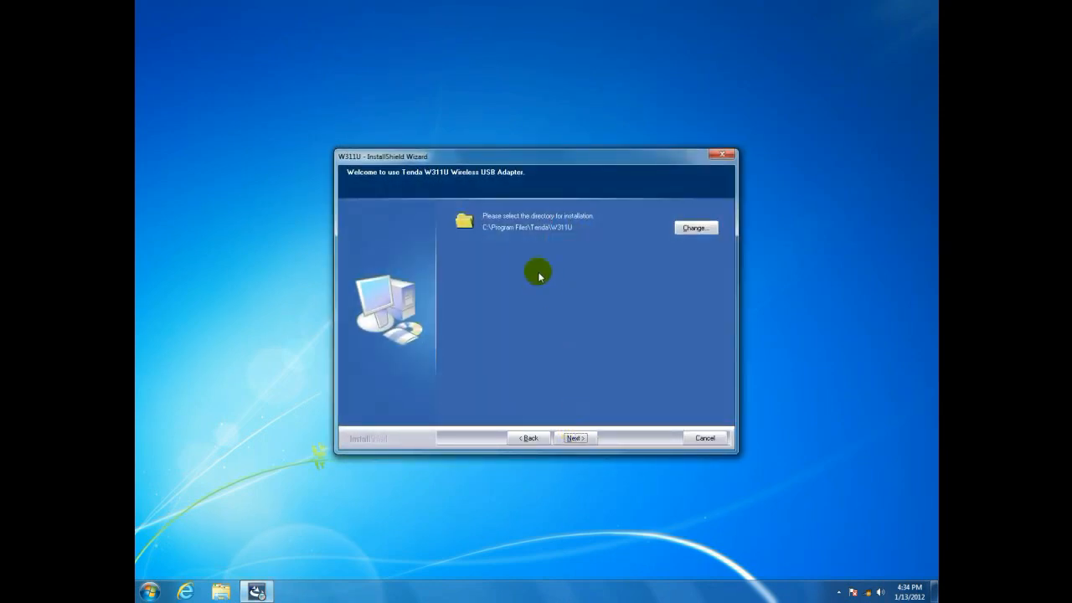
pyautogui.moveTo(576, 439)
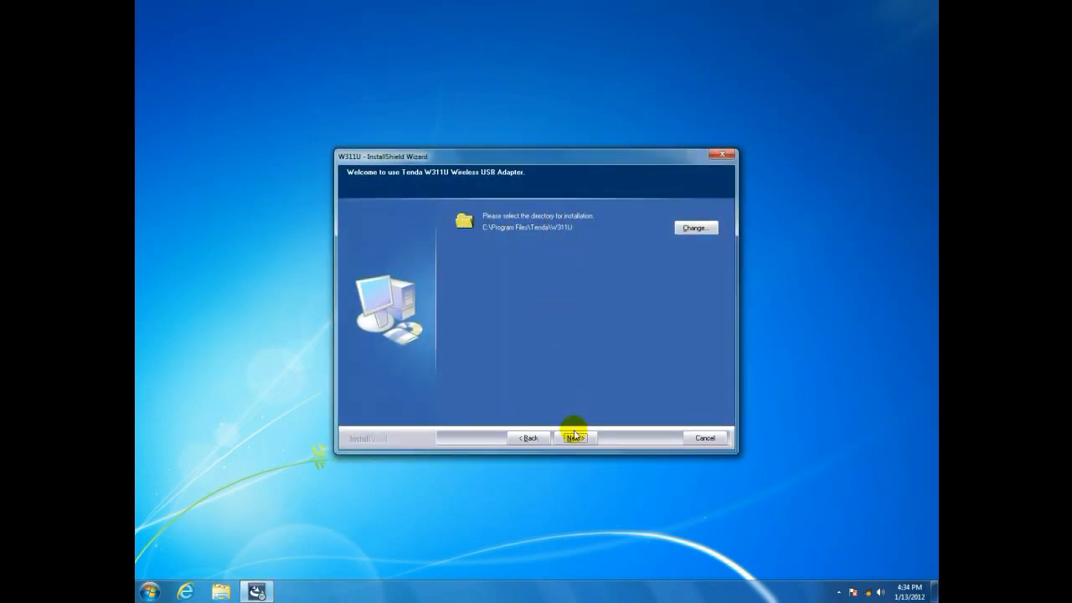
pyautogui.click(574, 437)
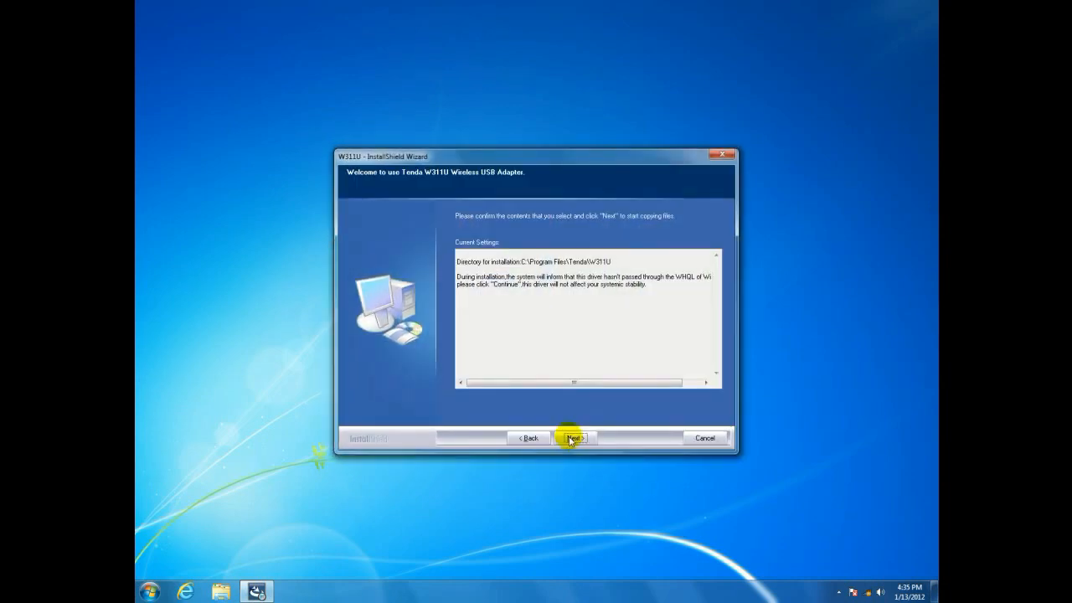
pyautogui.moveTo(628, 273)
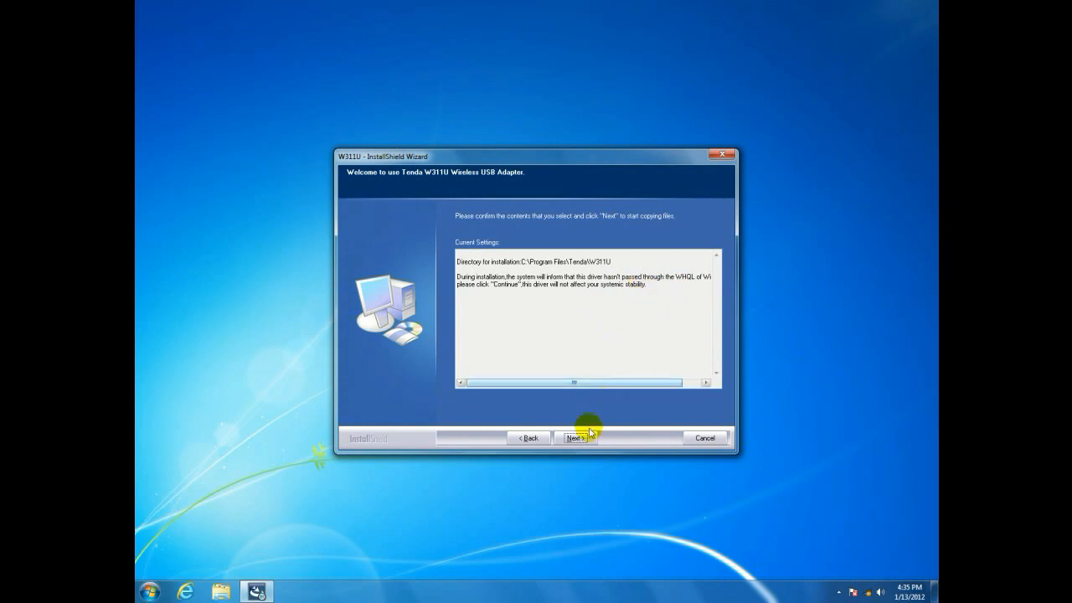
pyautogui.click(572, 439)
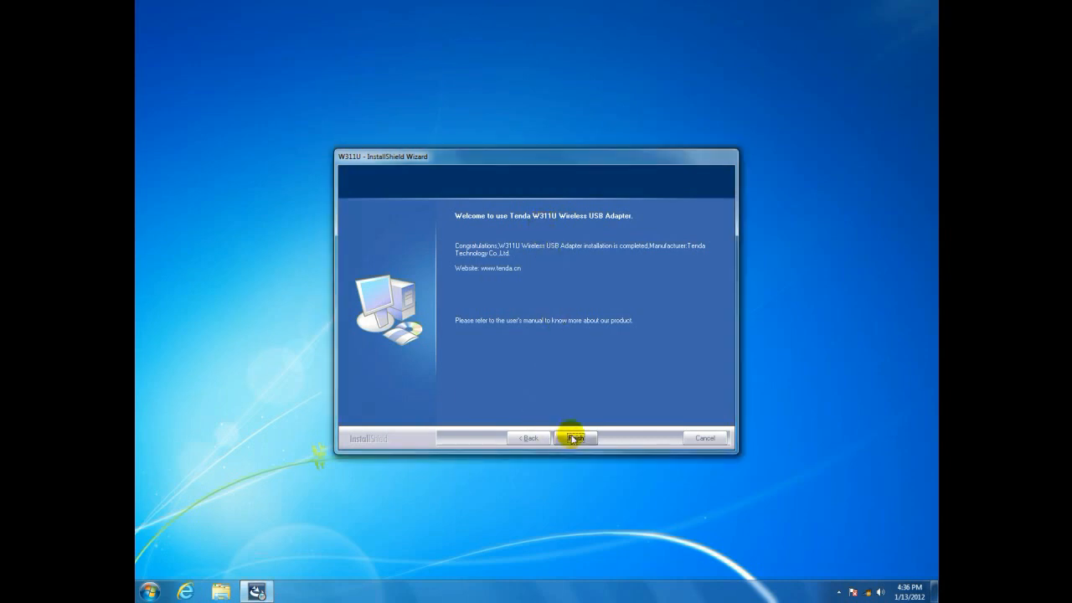
pyautogui.click(576, 437)
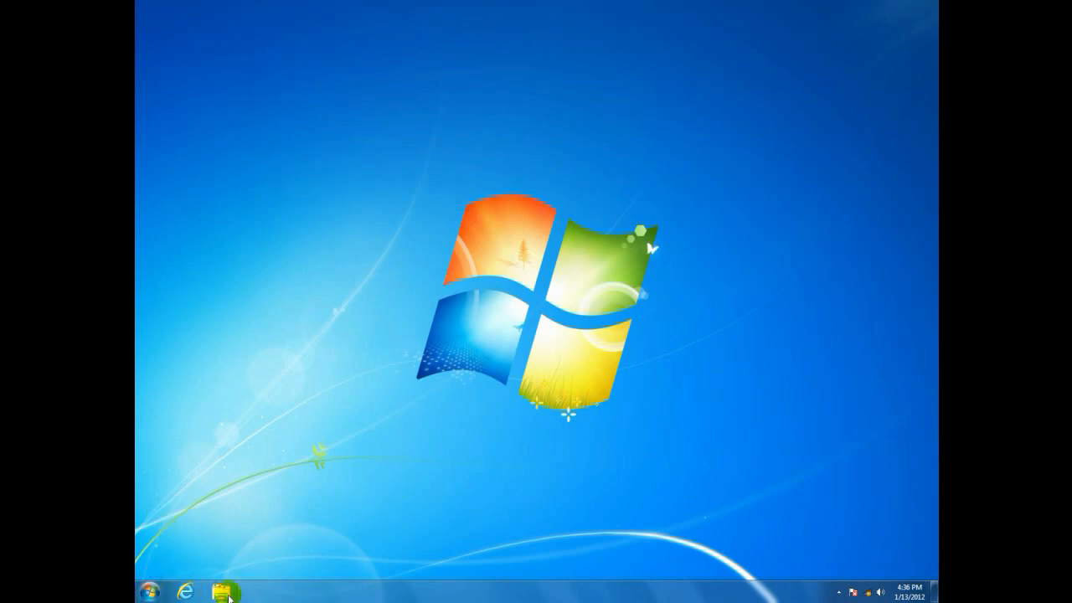
# Step: Show the Tenda utility's Status tab from its taskbar icon, adapter disconnected
pyautogui.click(839, 590)
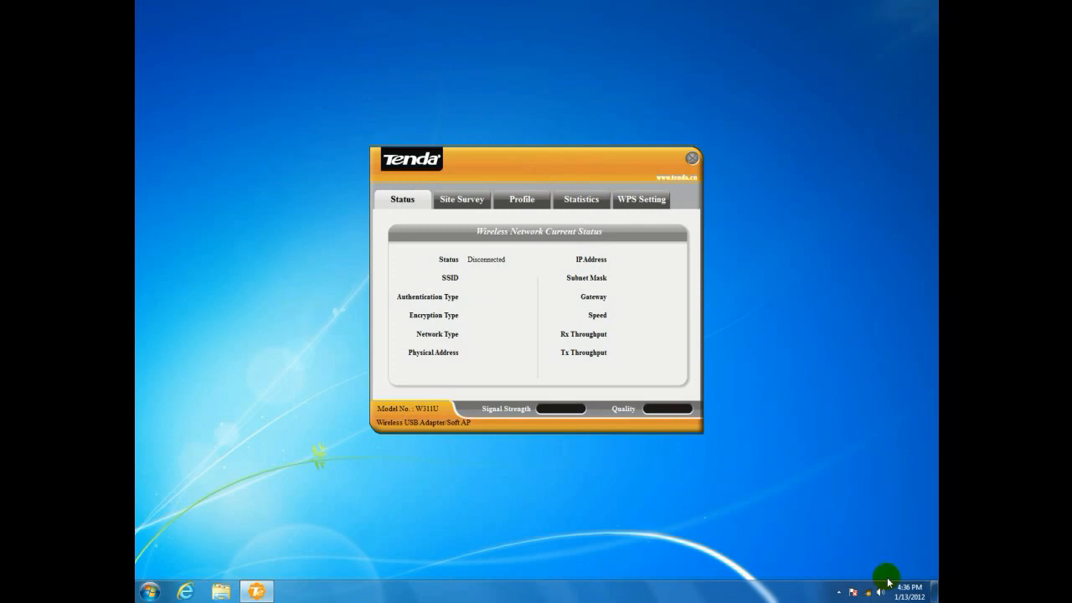
# Step: Connect to the Tenda network from the tray wireless list, reaching the router setup prompt
pyautogui.click(866, 589)
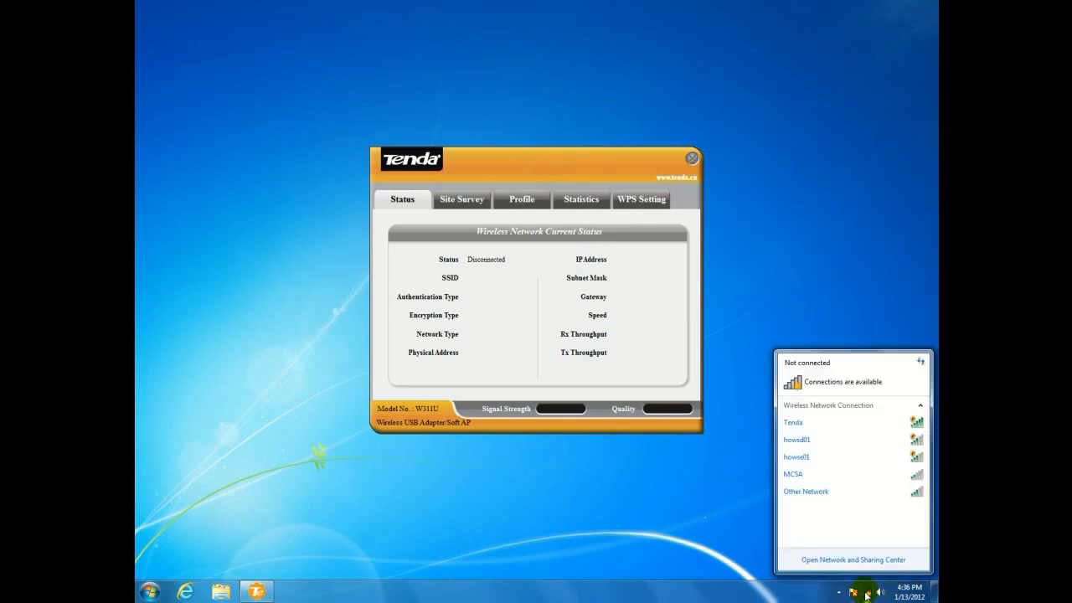
pyautogui.click(792, 422)
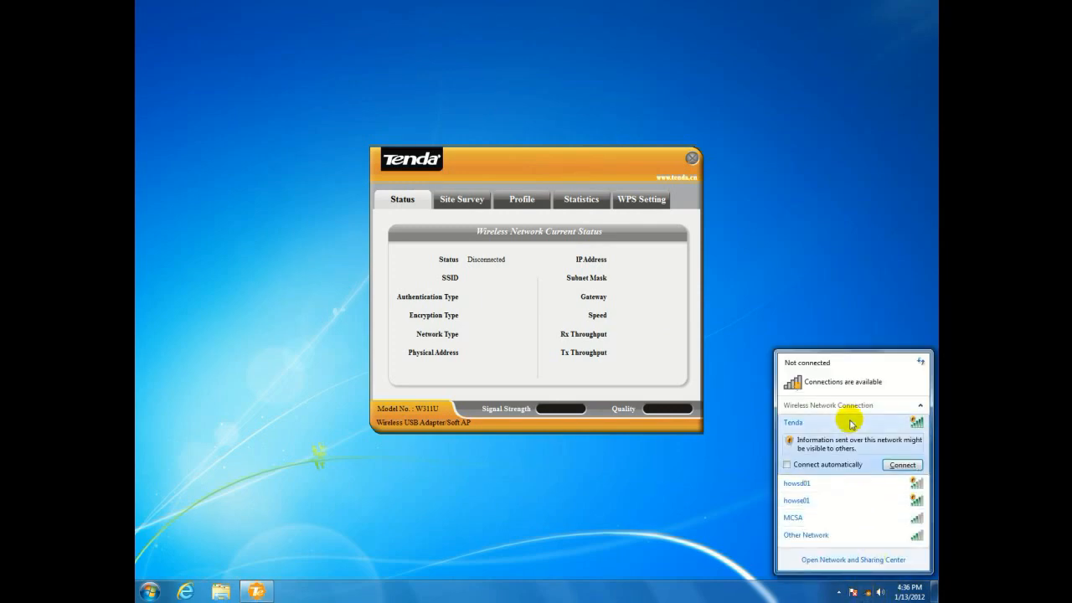
pyautogui.click(901, 465)
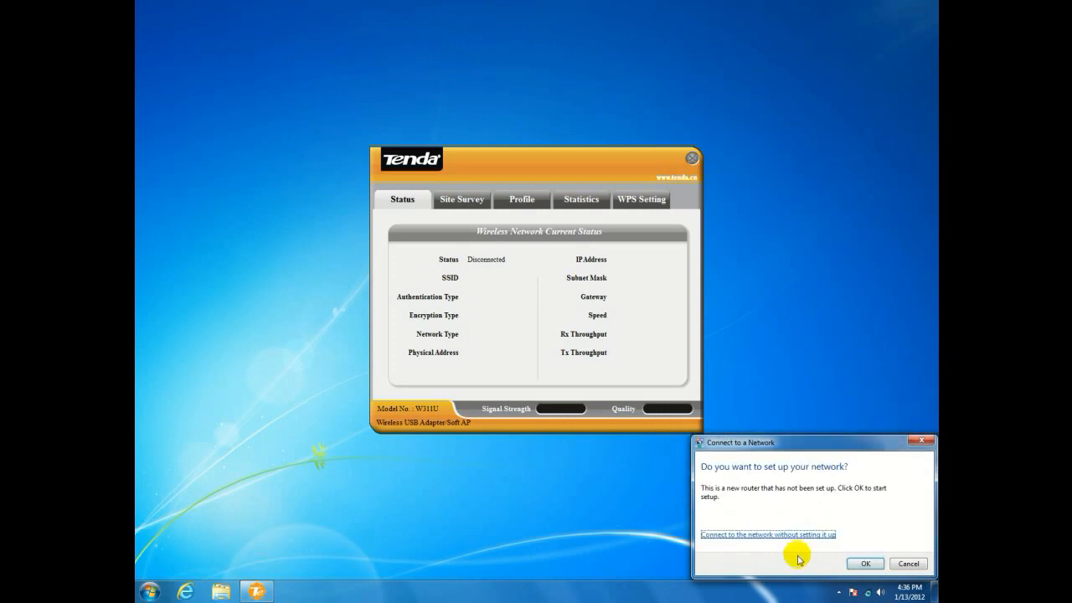